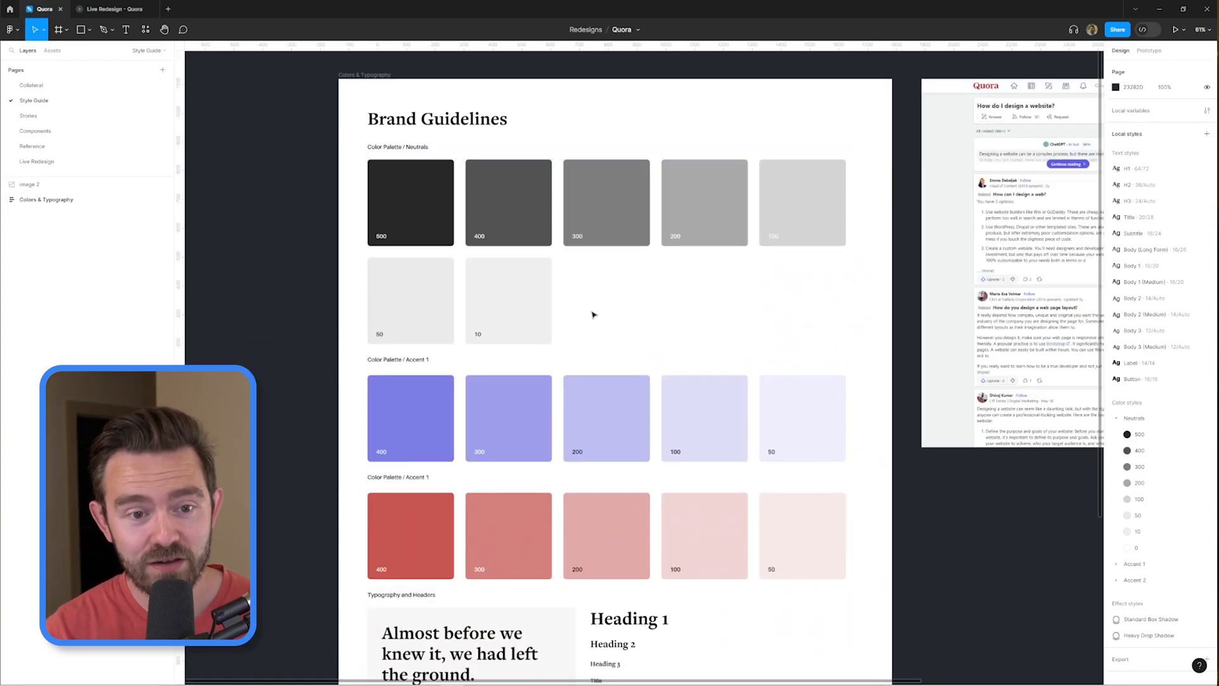
Open the Live Redesign page and select the header's user-name frame
scroll(down, 3)
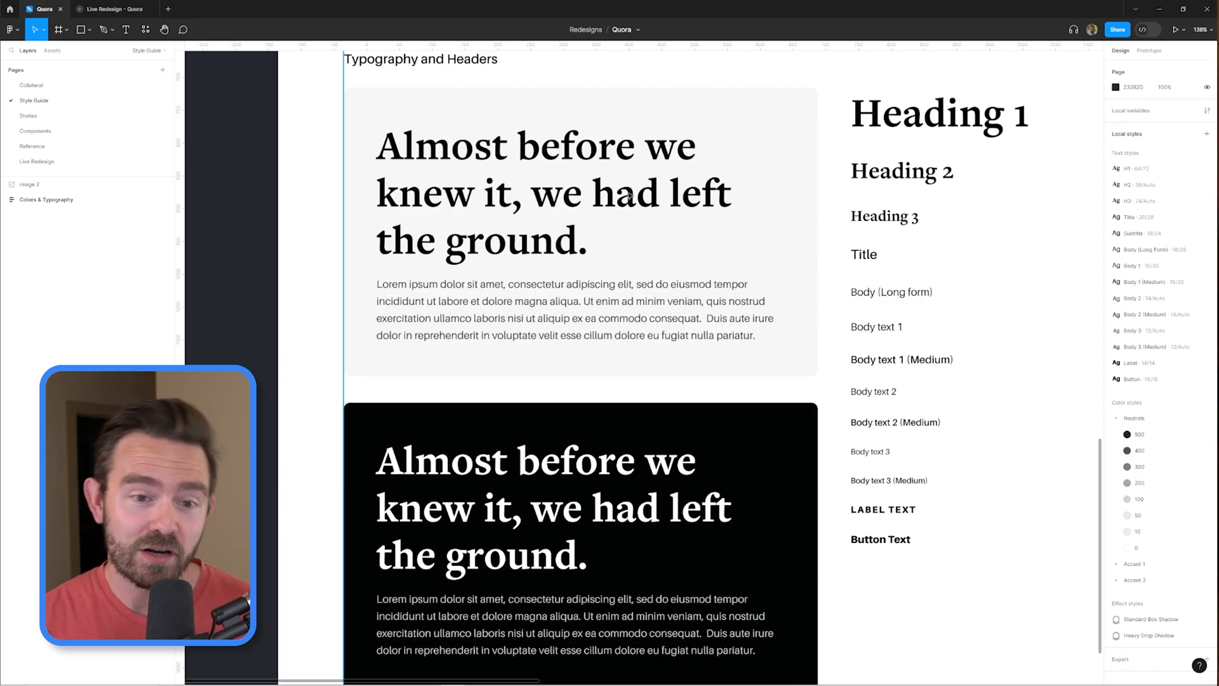
mouse_move(573, 163)
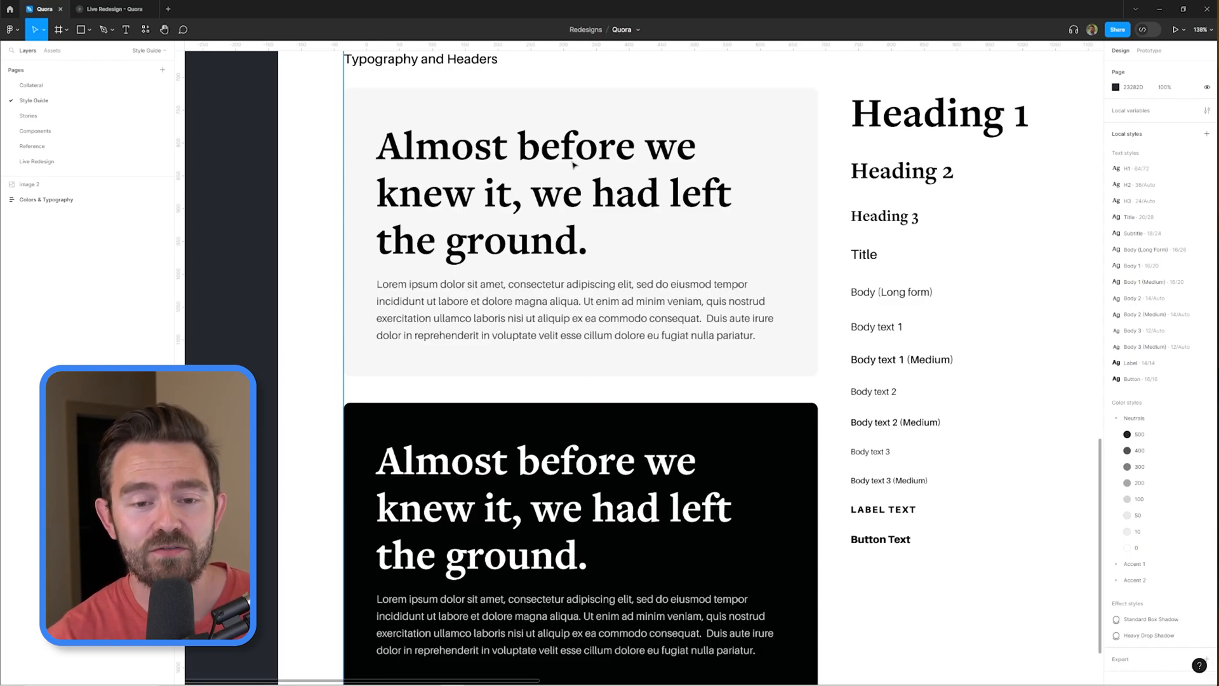
click(29, 115)
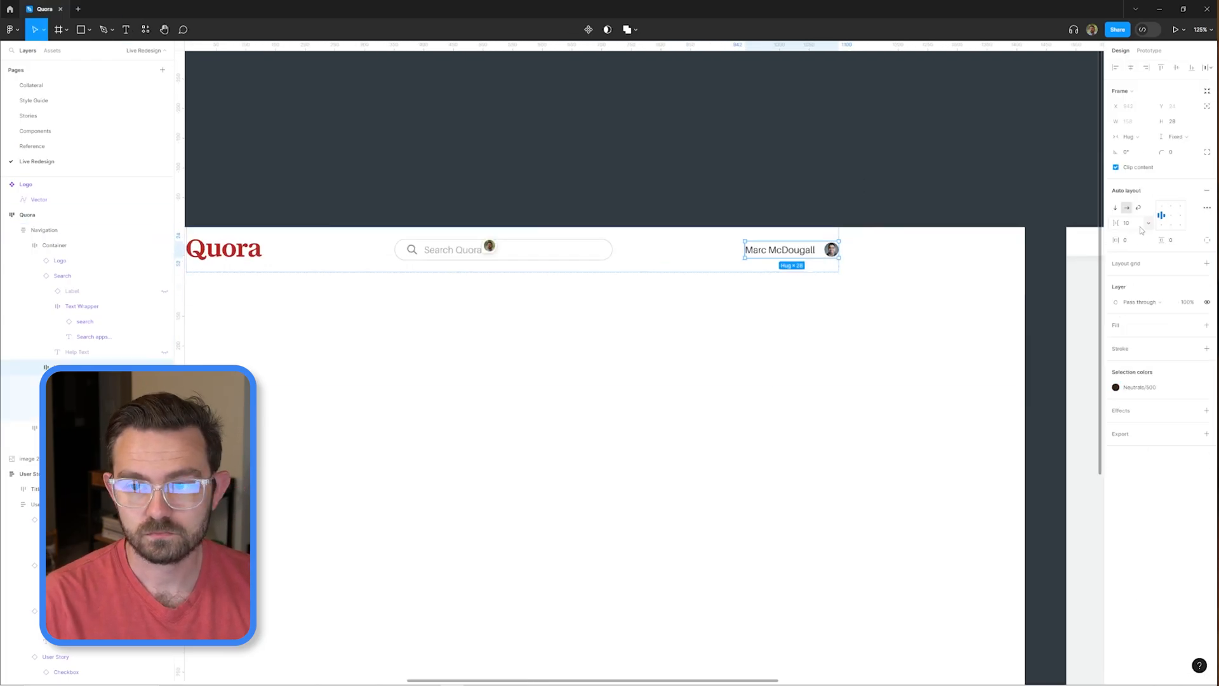
click(51, 50)
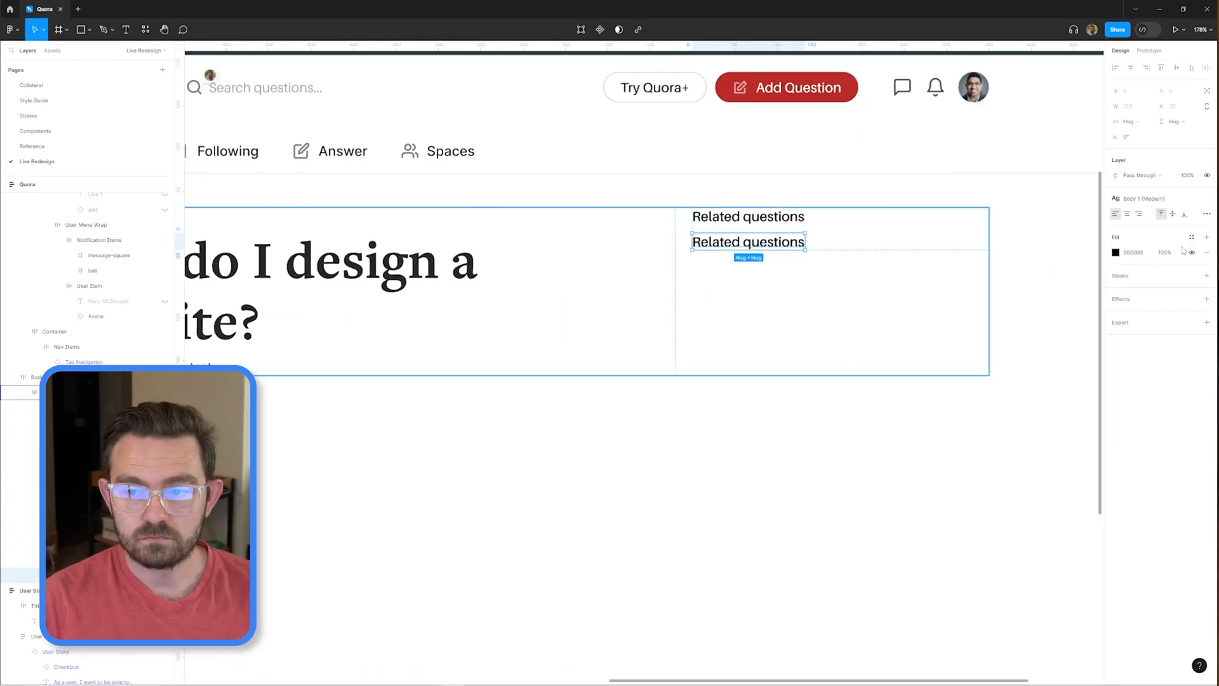
Write the first related question, 'How do I create and design w…', under Related questions
text(How do I create and design websites?)
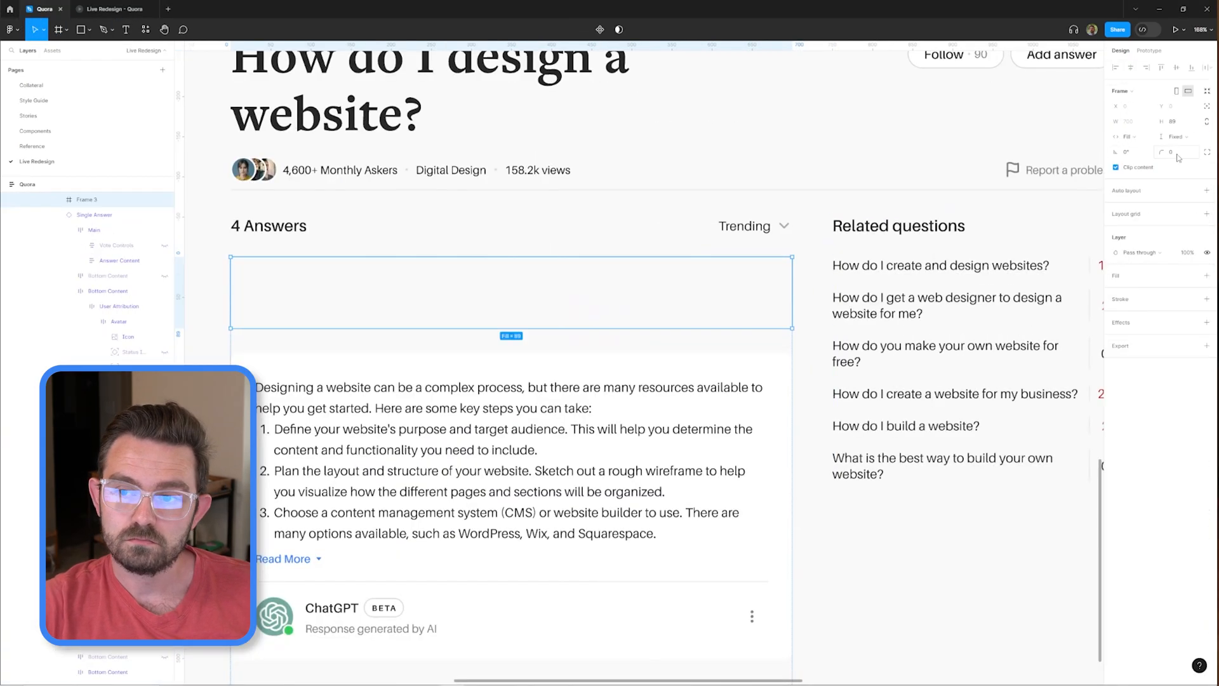
Start typing 'Hav' into the new ChatGPT answer card's text
text(Hav)
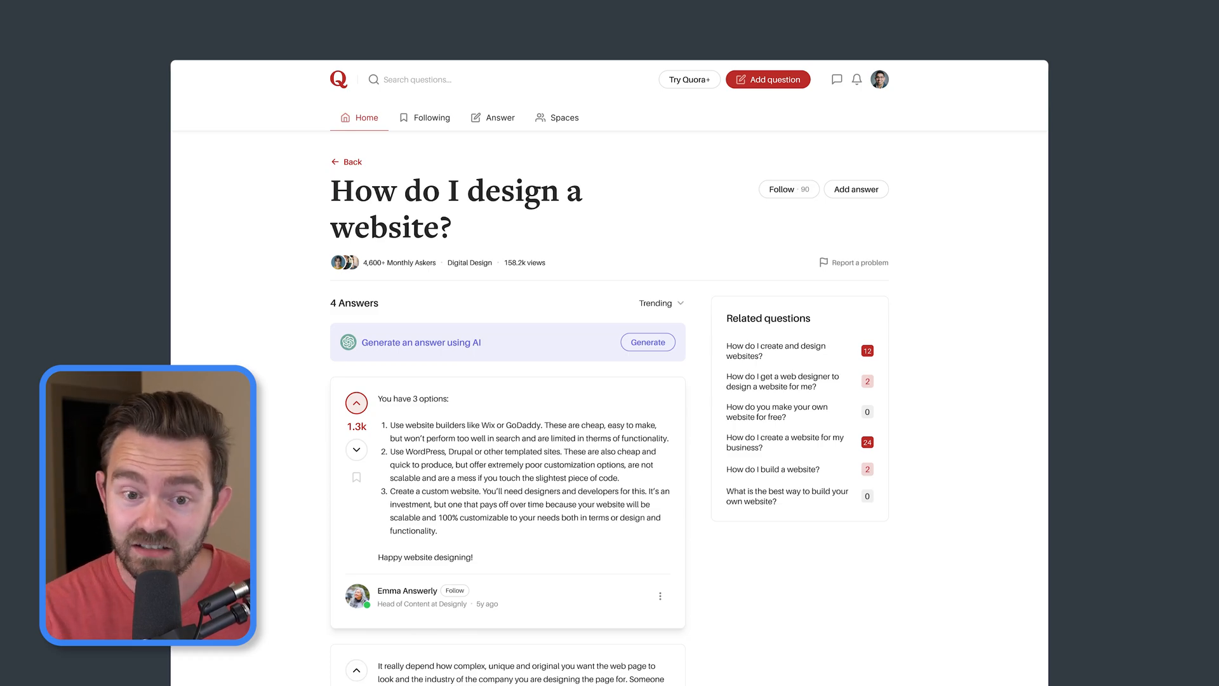
In Present mode, click Generate to replace the prompt bar with the ChatGPT card
click(647, 342)
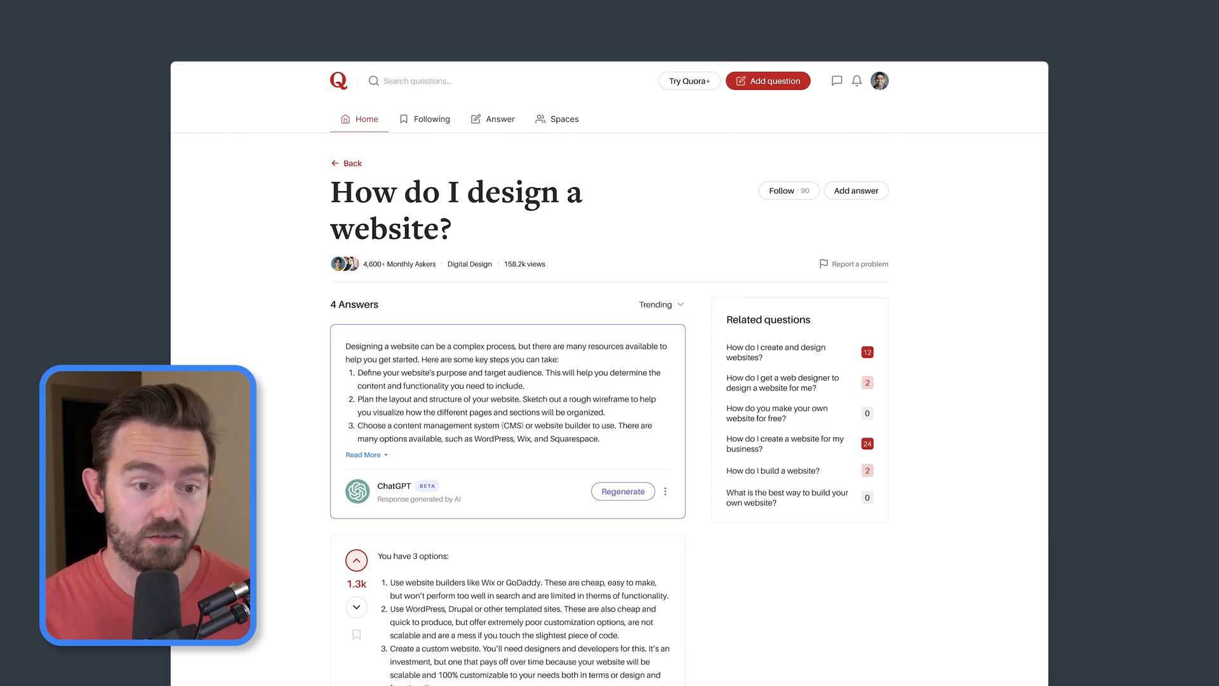